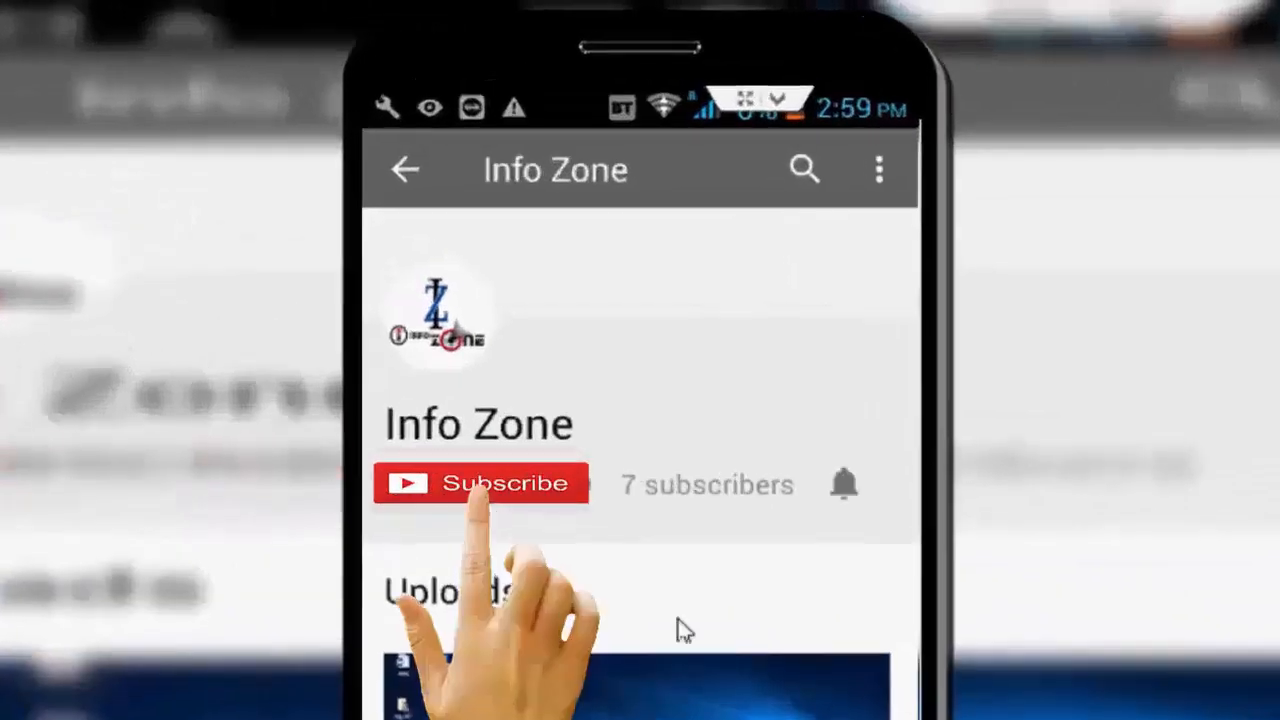
Search the Start menu for 'device manager' and launch Device Manager
click(482, 482)
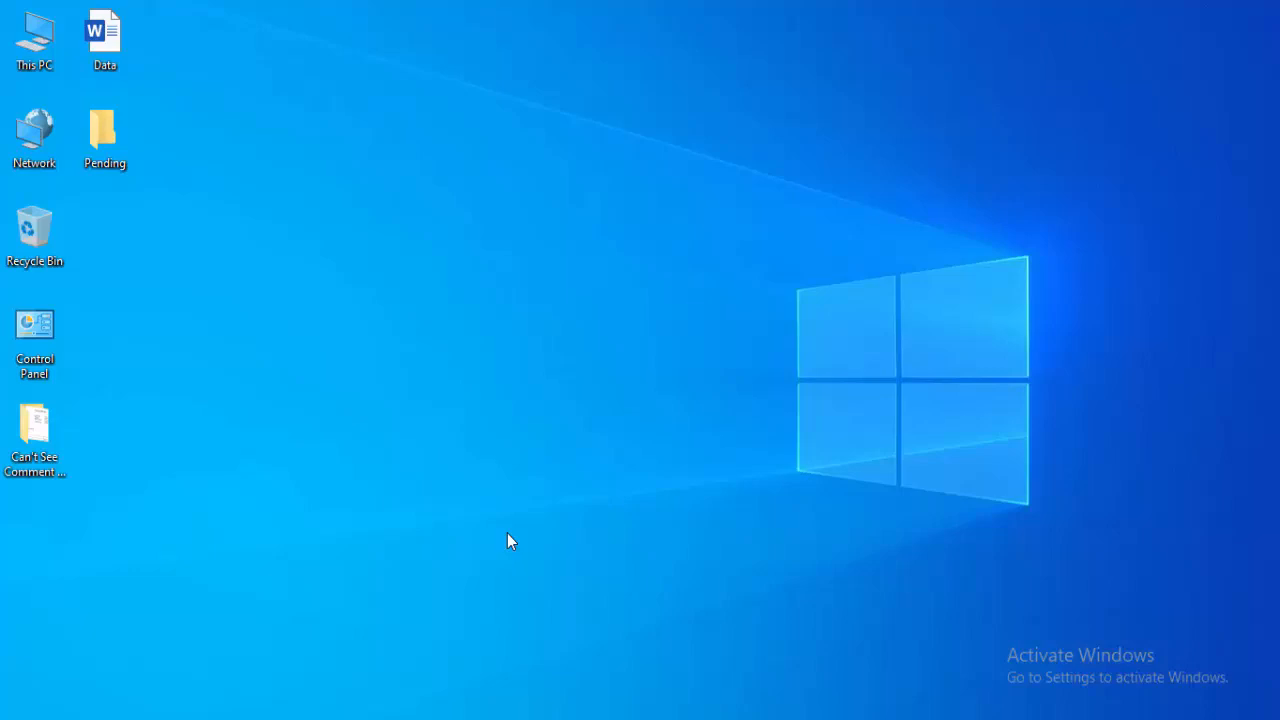
mouse_move(504, 548)
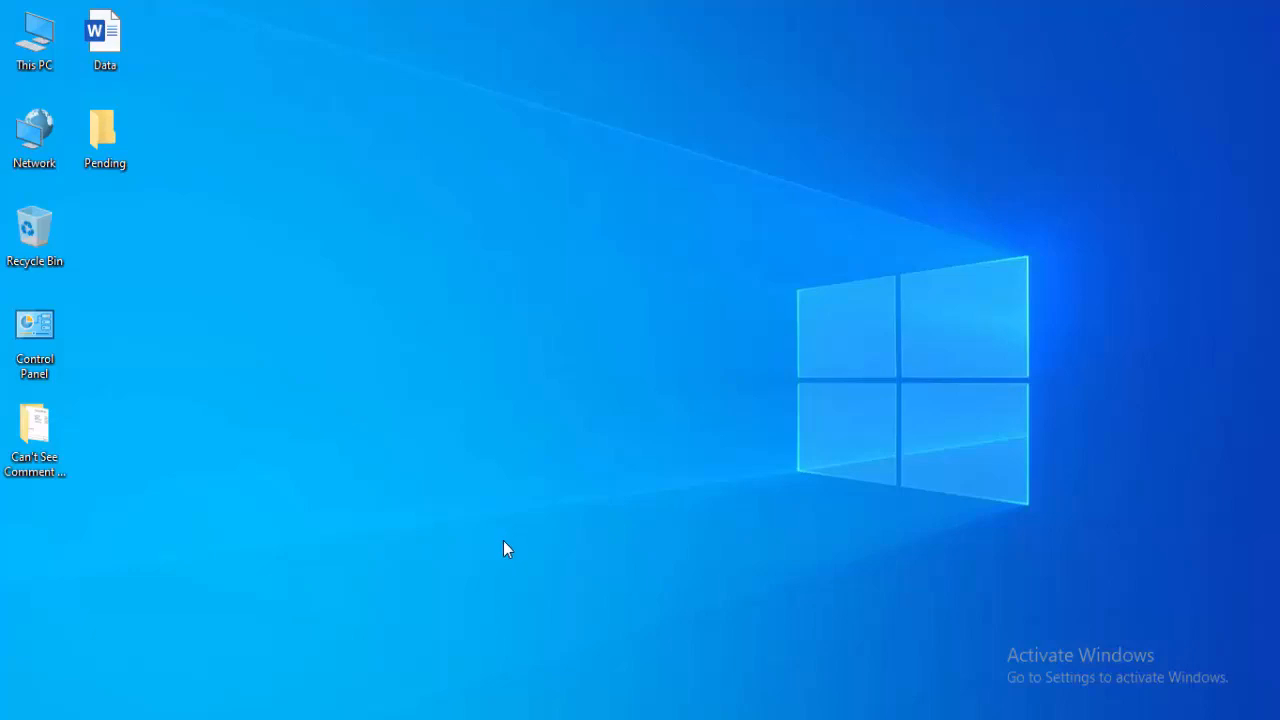
mouse_move(448, 568)
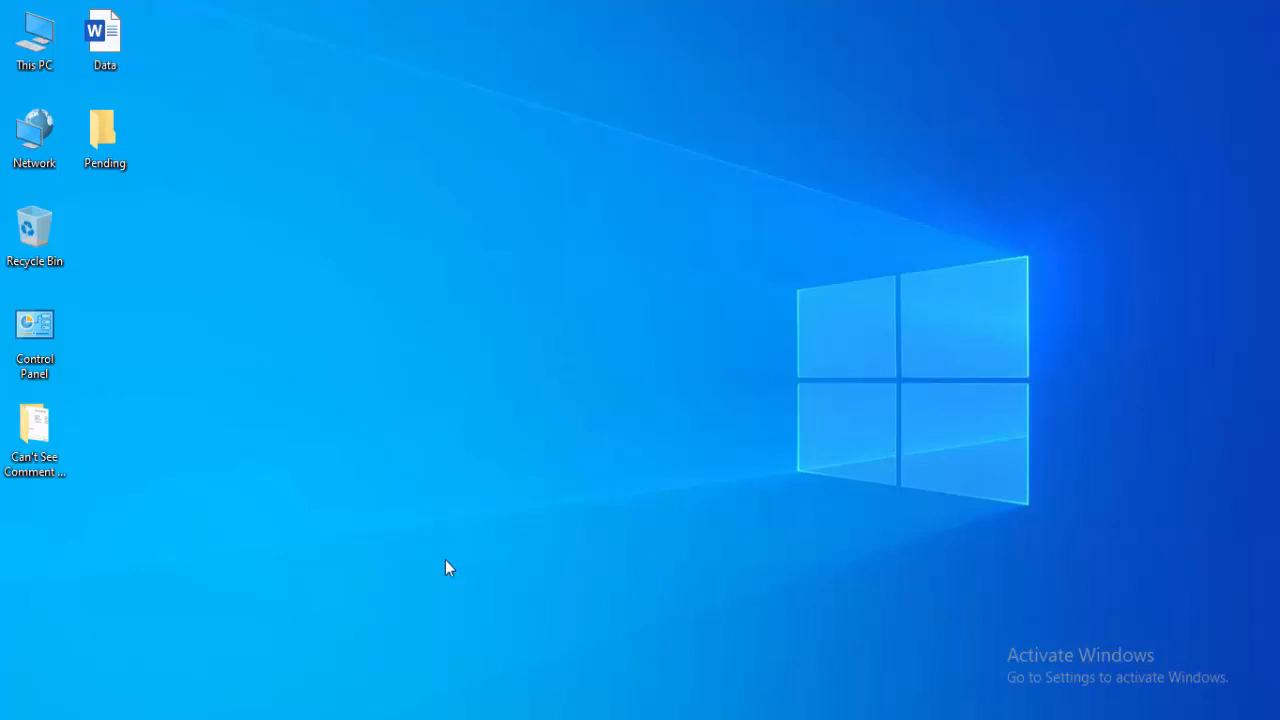
click(12, 710)
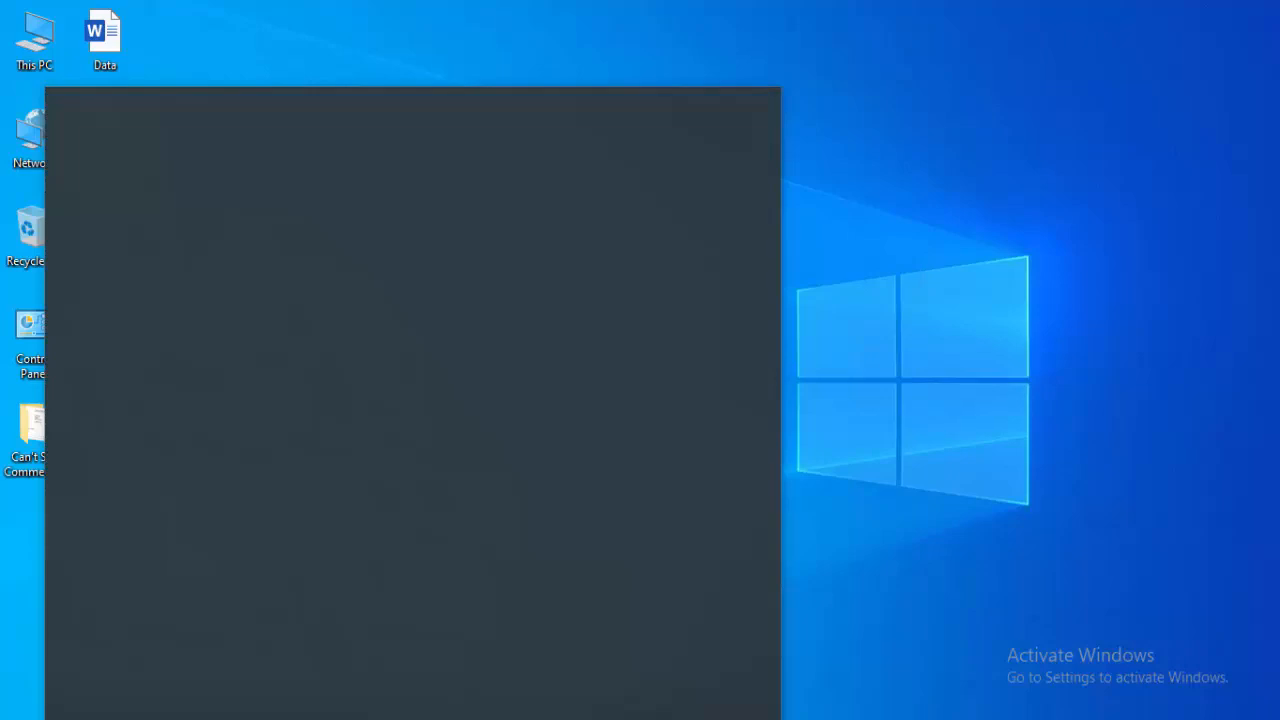
text(device manager)
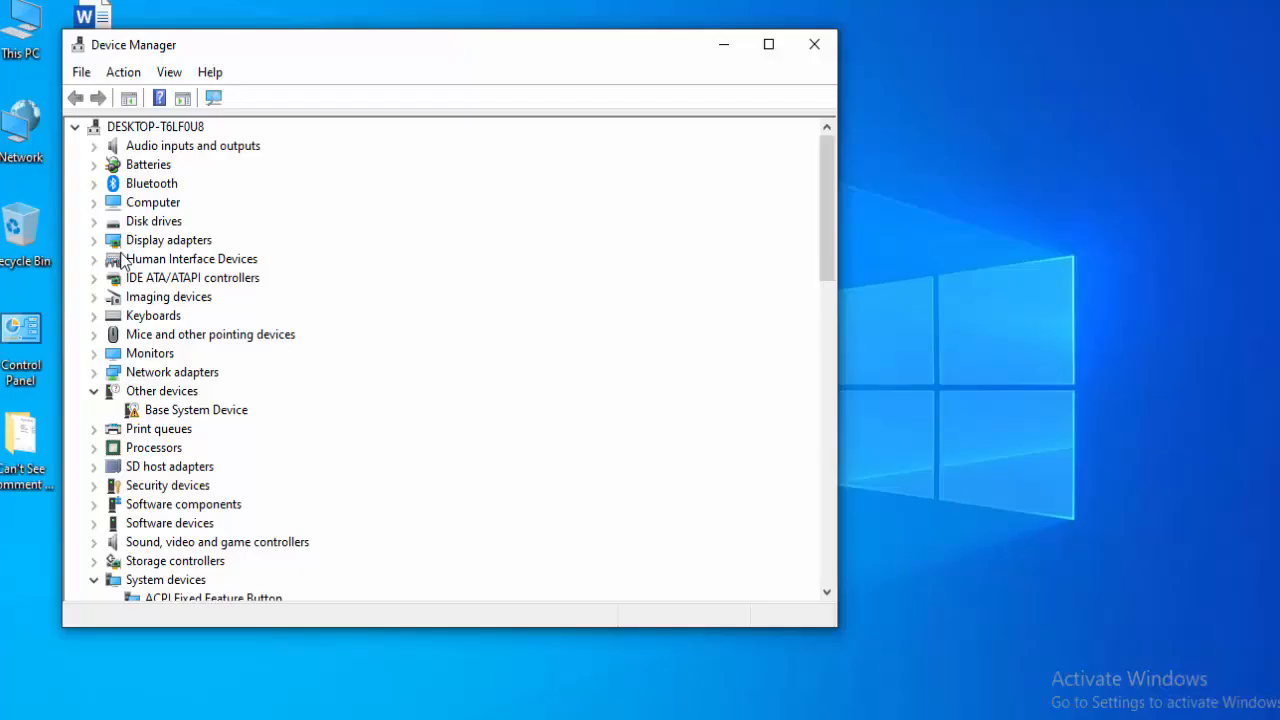
Run an automatic driver search for Intel(R) HD Graphics 4000; best driver already installed
click(768, 44)
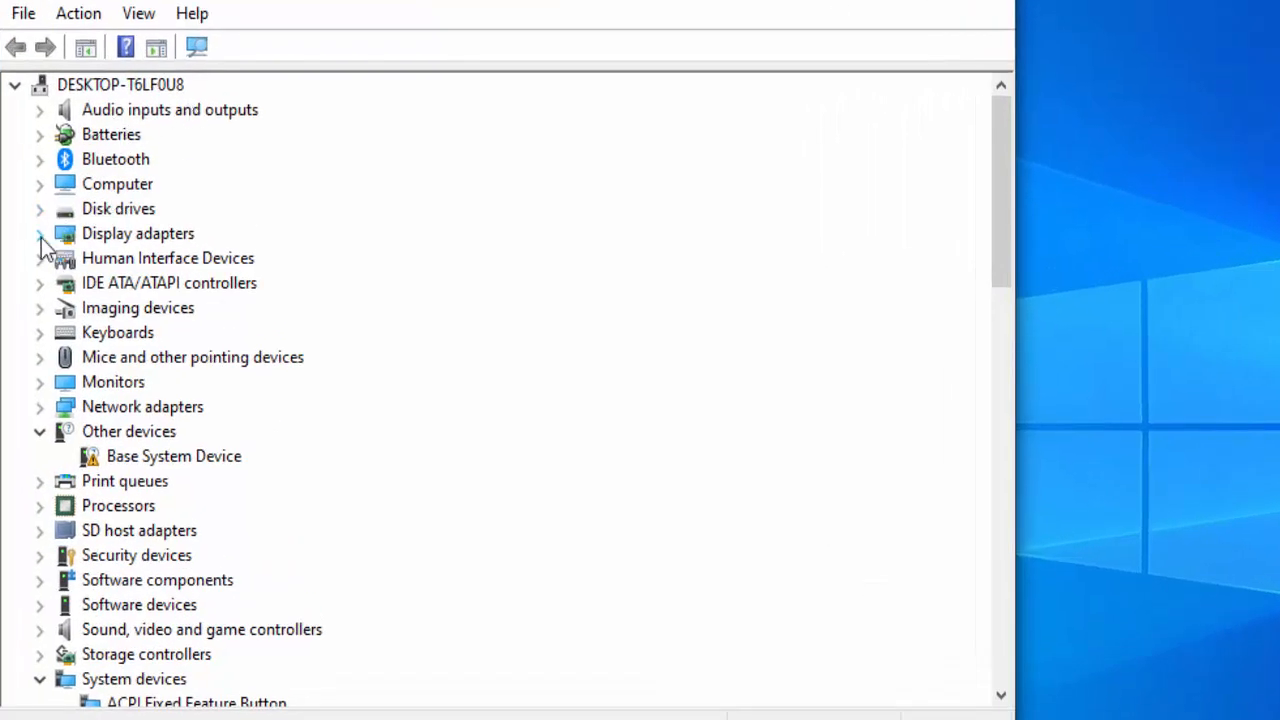
click(40, 232)
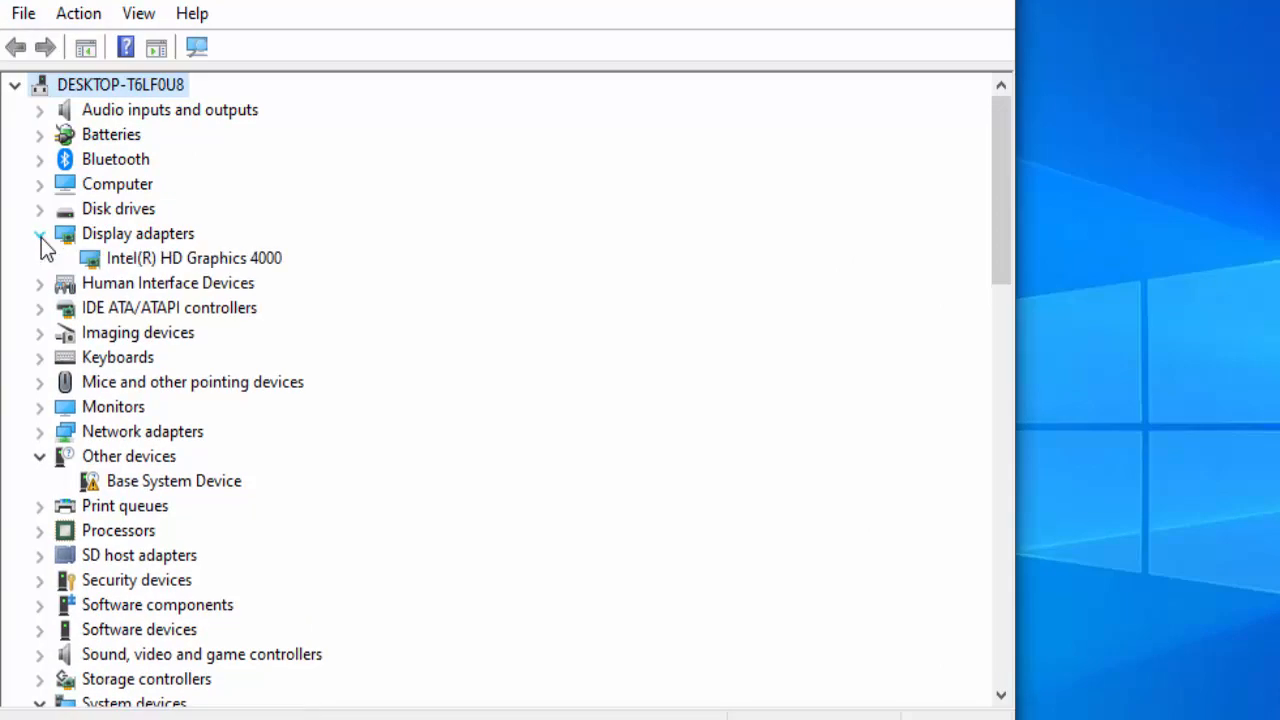
right_click(194, 258)
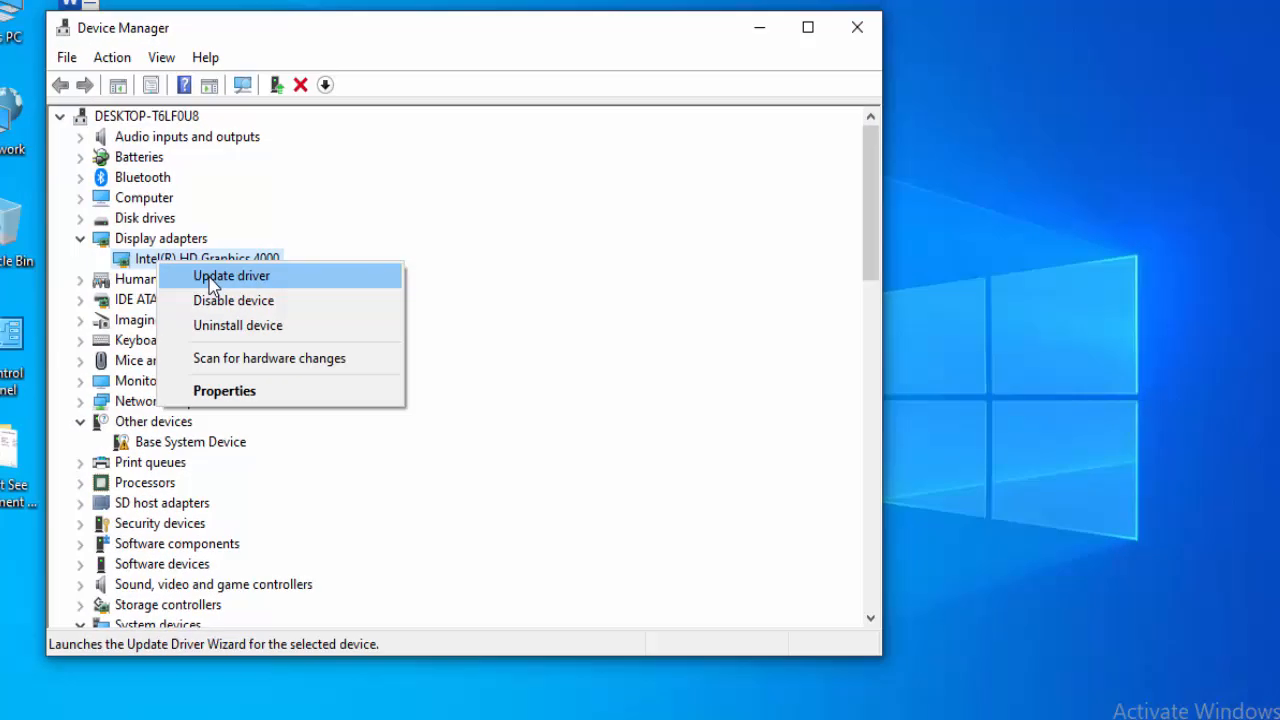
click(232, 276)
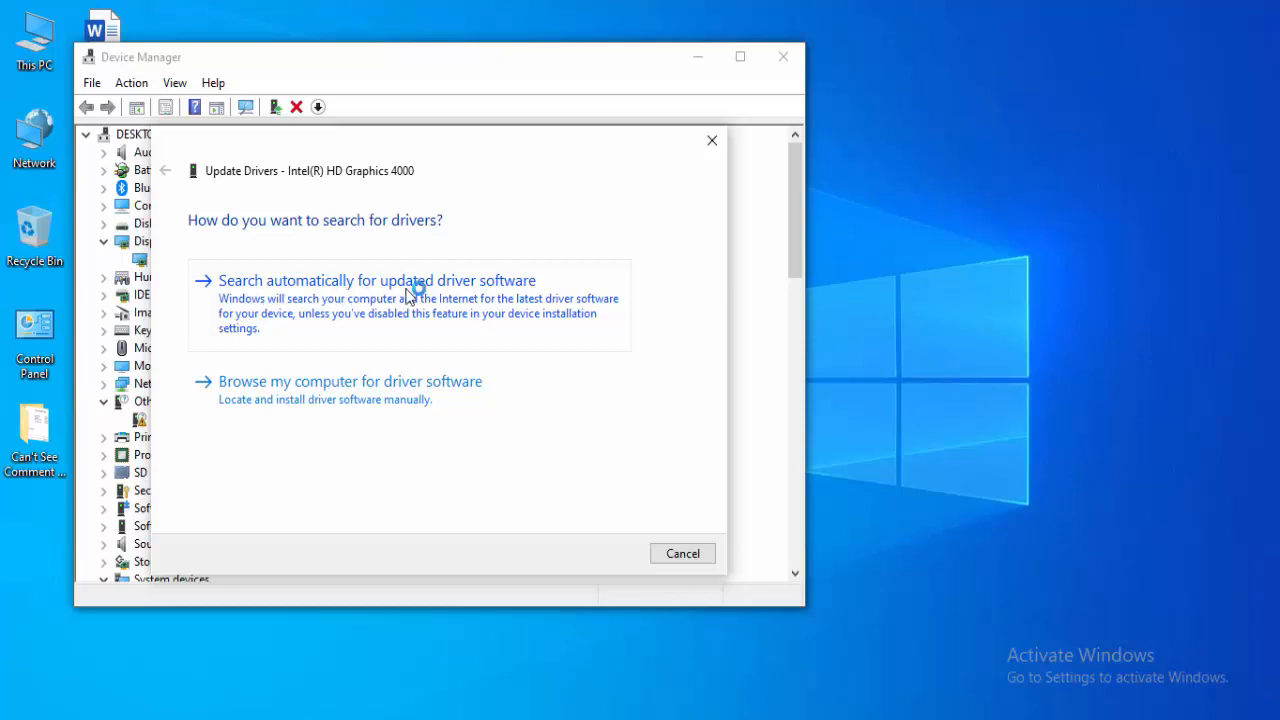
click(376, 280)
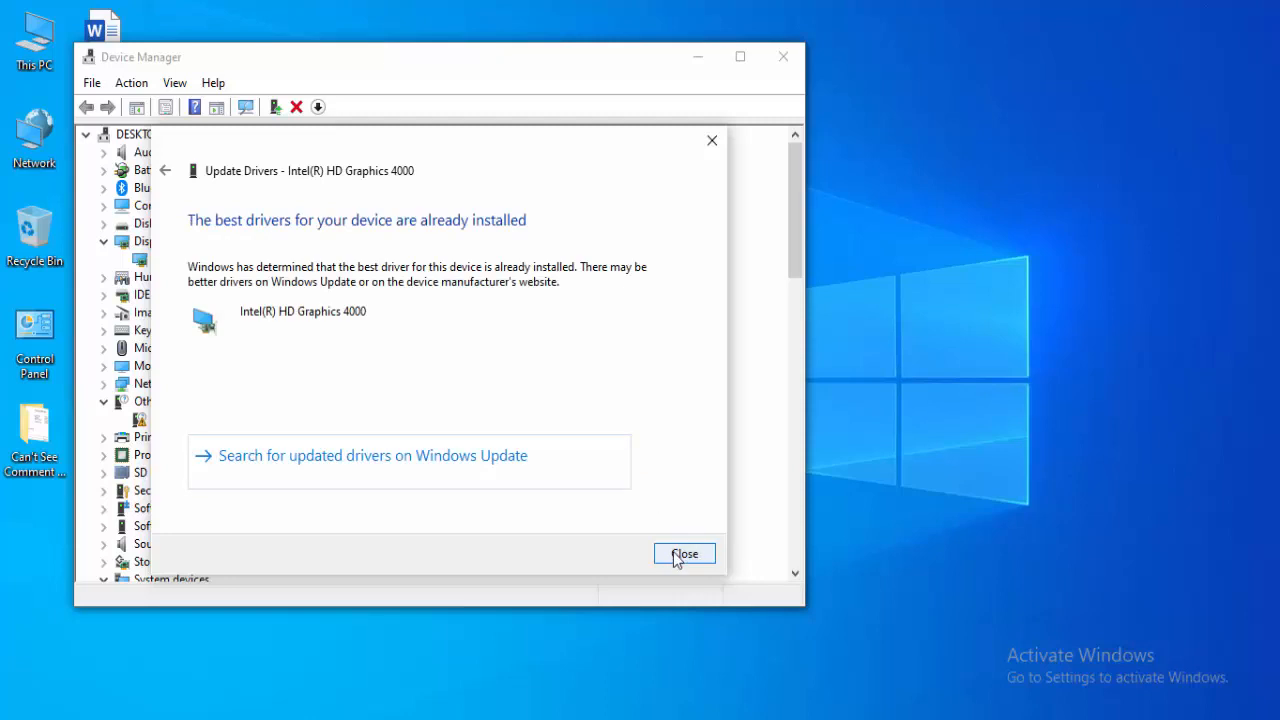
click(684, 554)
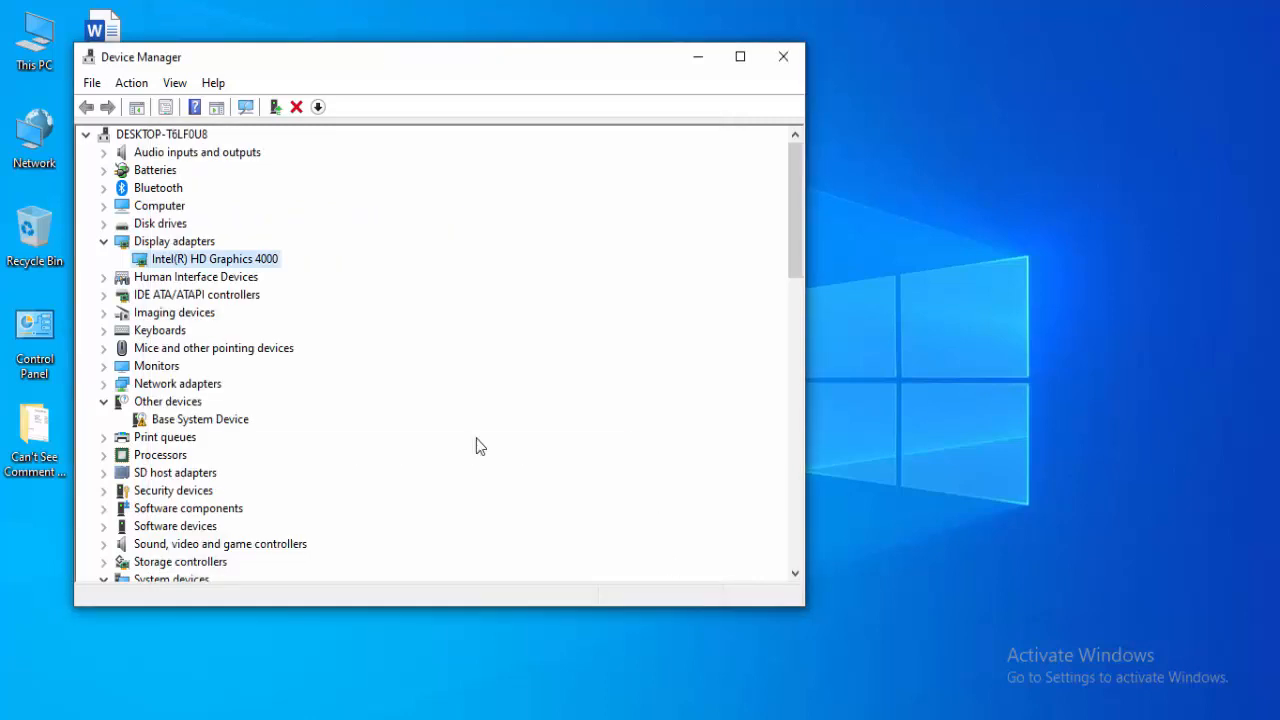
mouse_move(264, 304)
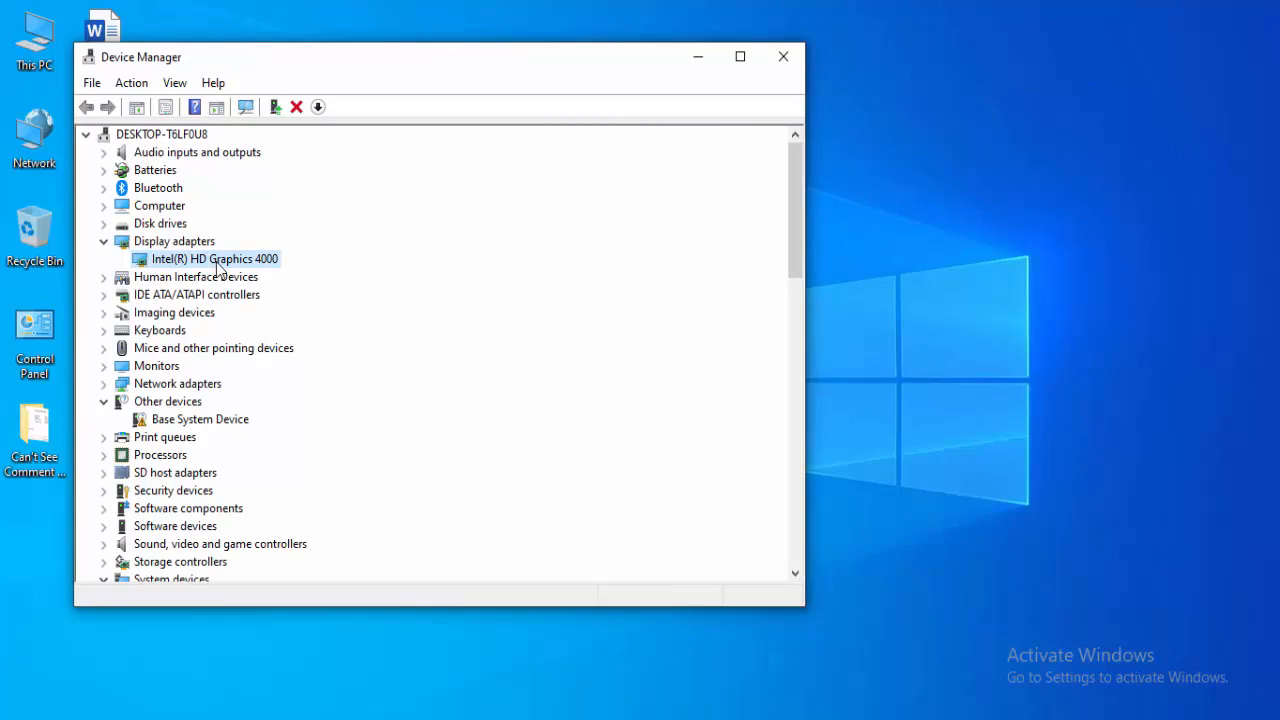
Install Microsoft Basic Display Adapter from the compatible driver list for the graphics adapter
right_click(212, 258)
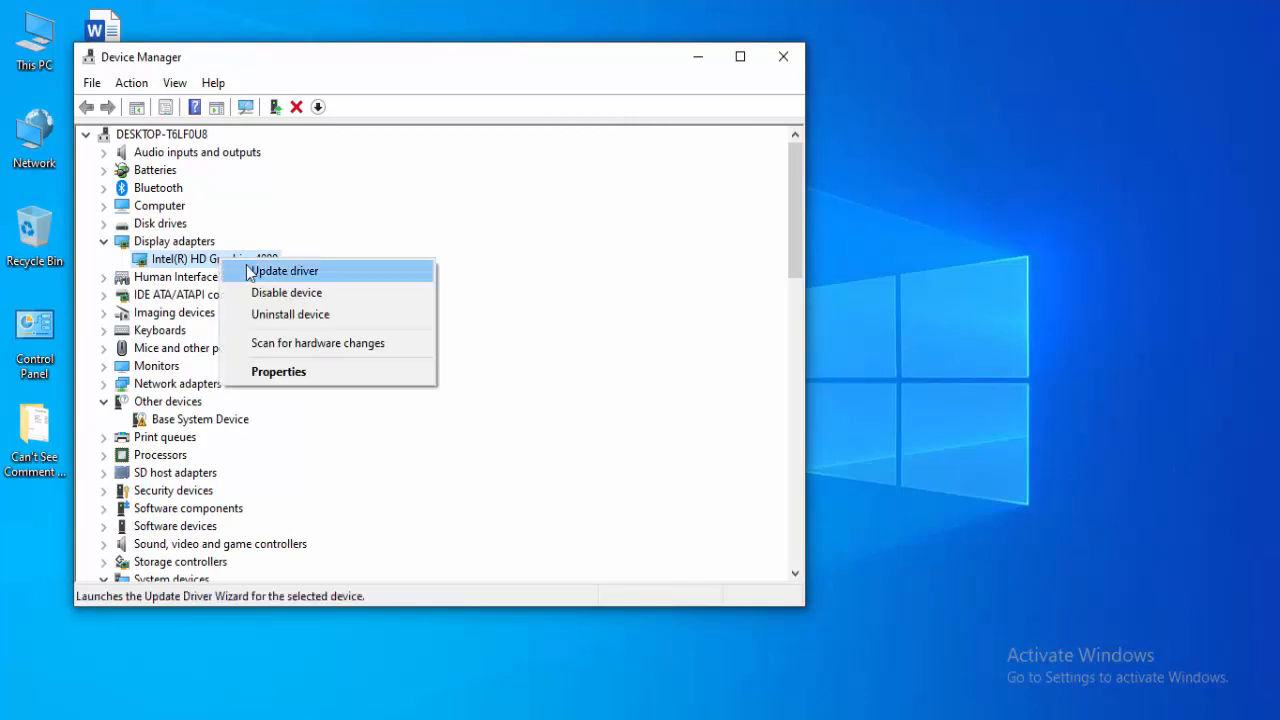
click(284, 270)
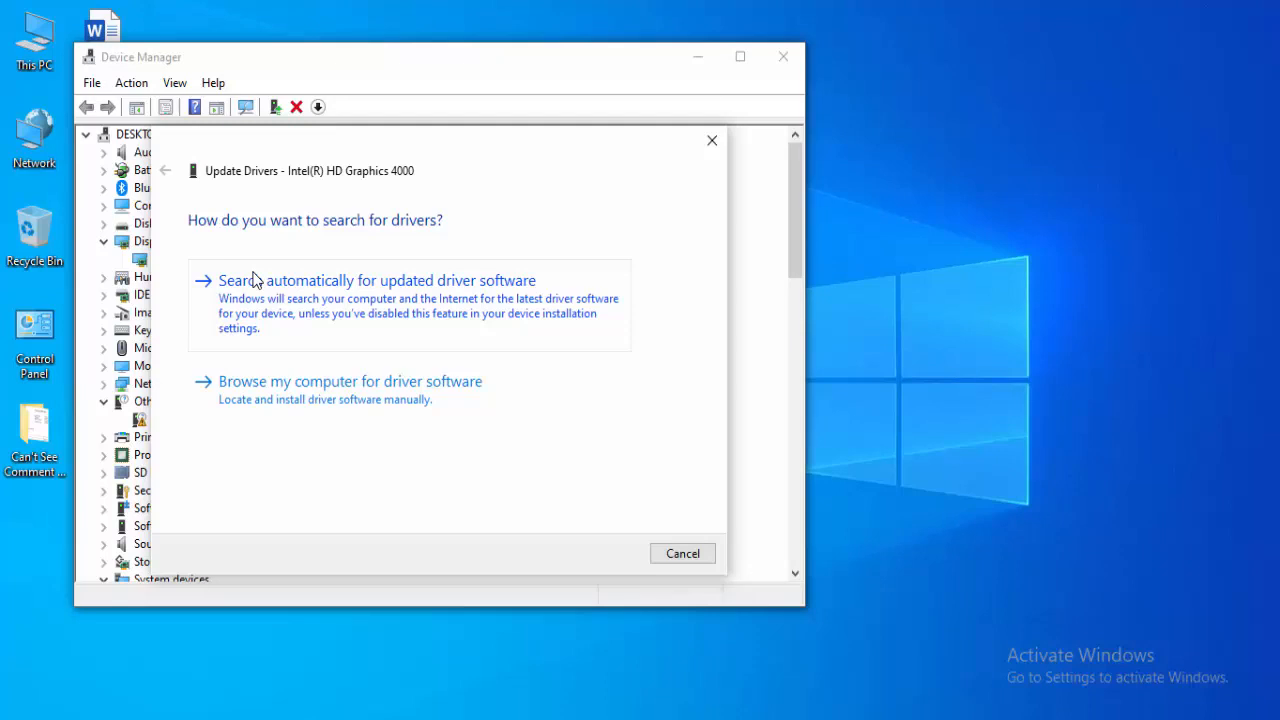
mouse_move(266, 400)
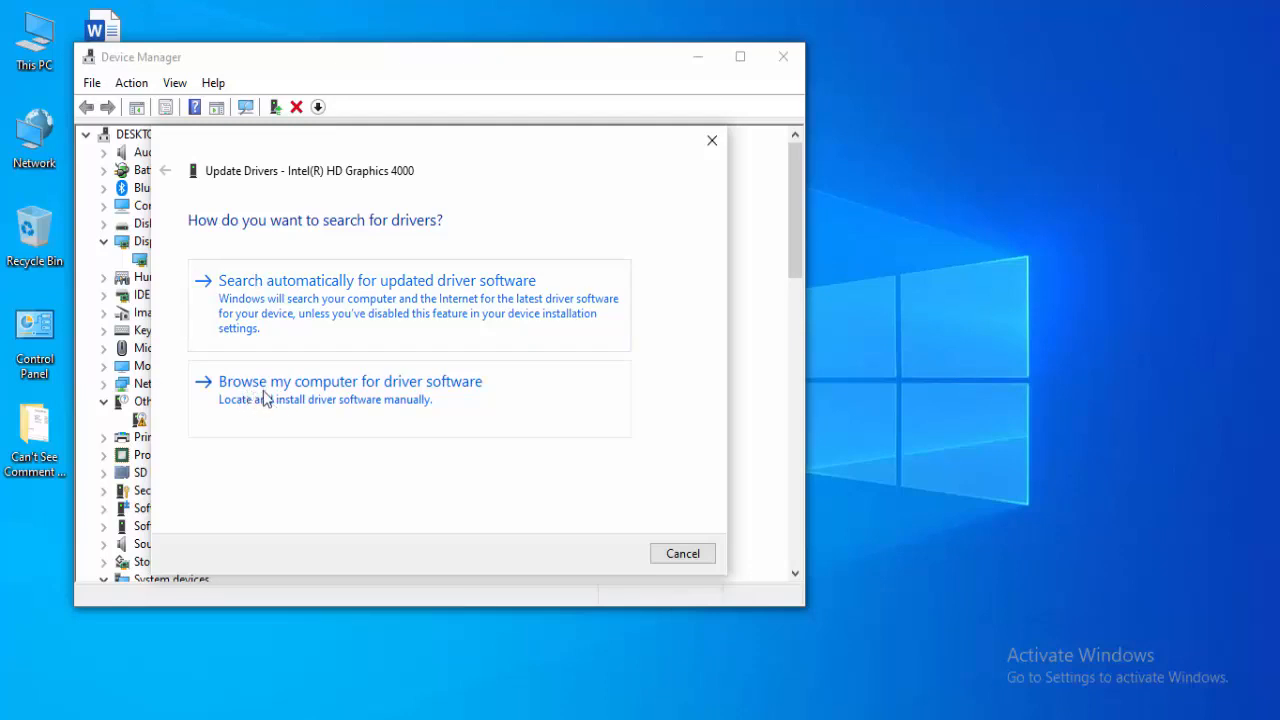
mouse_move(388, 400)
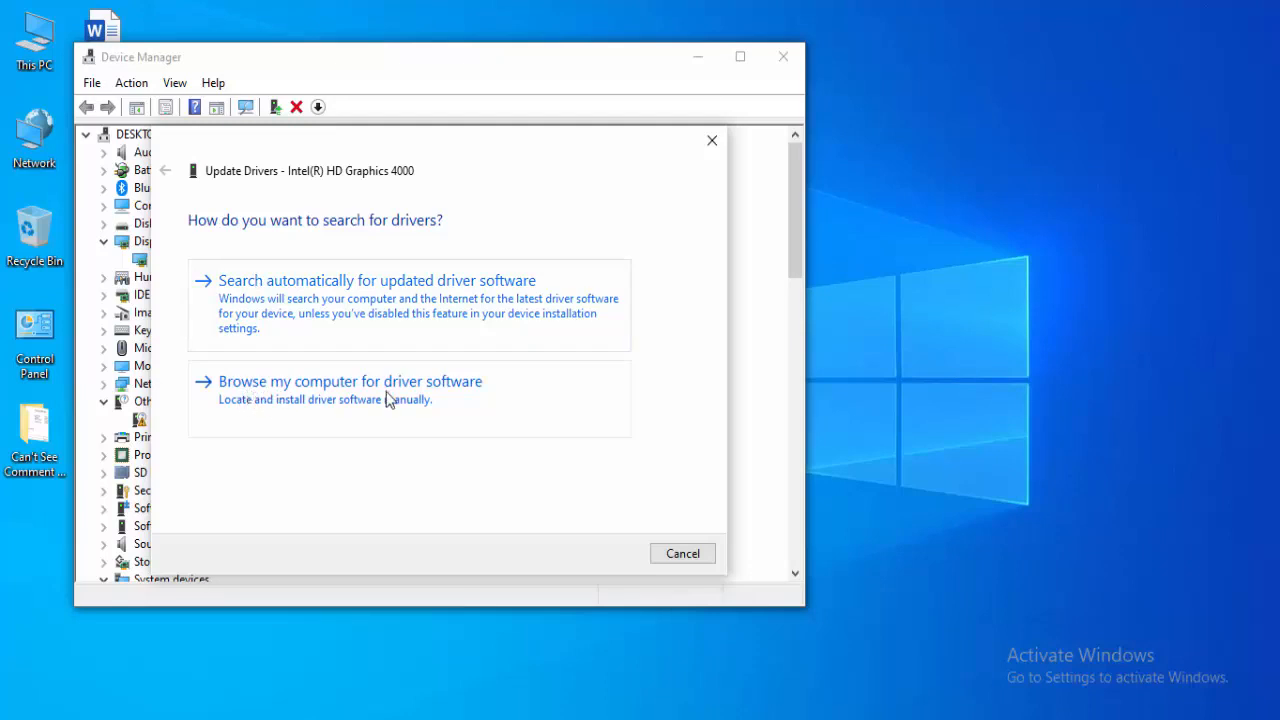
click(350, 380)
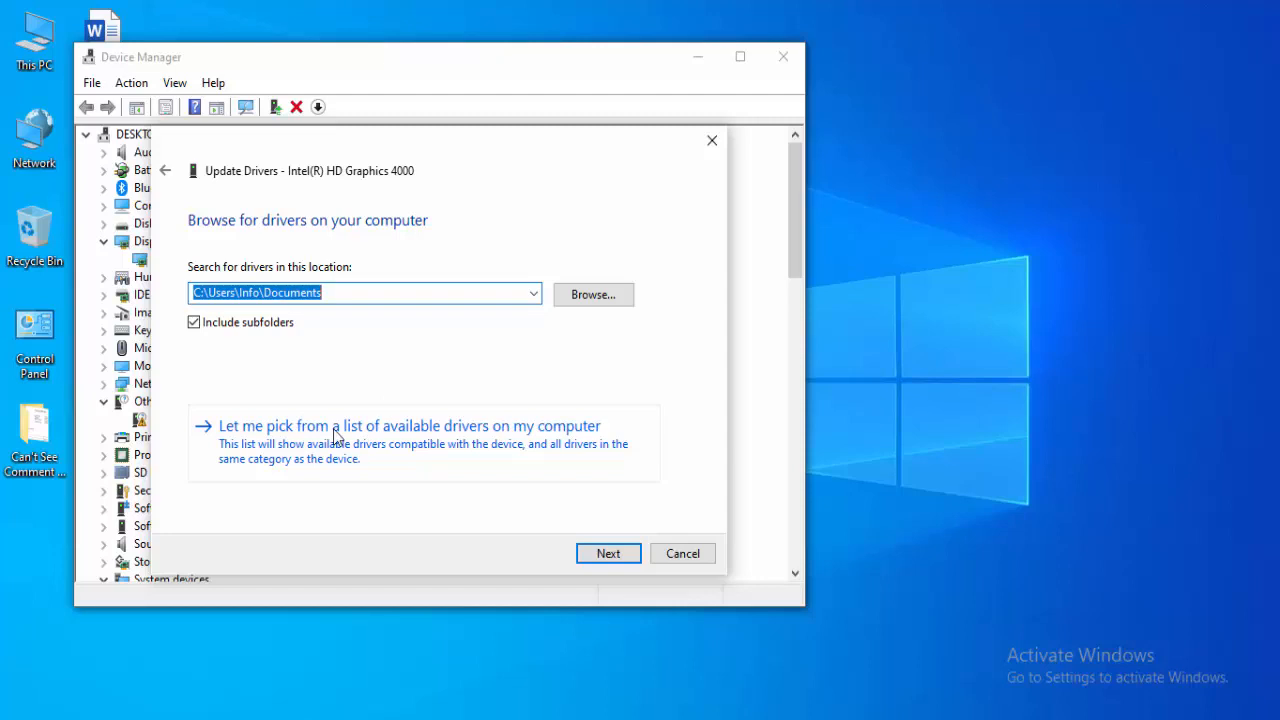
mouse_move(394, 444)
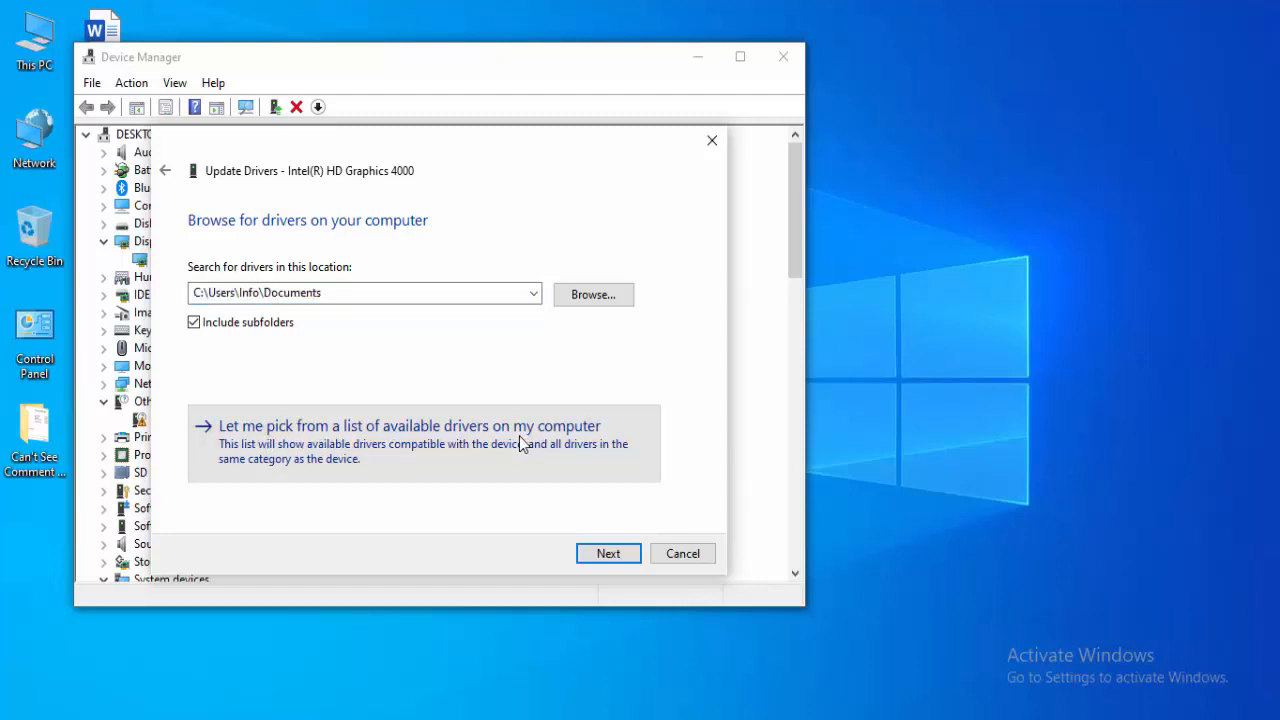
click(408, 426)
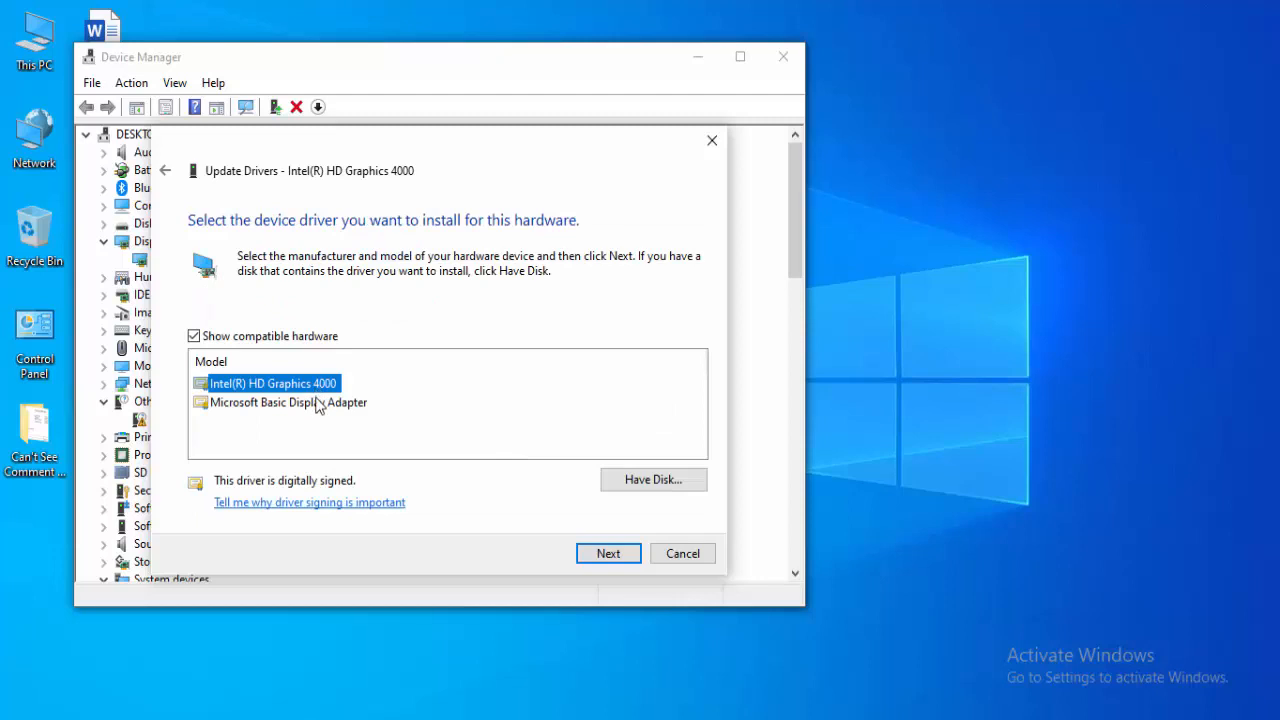
click(288, 402)
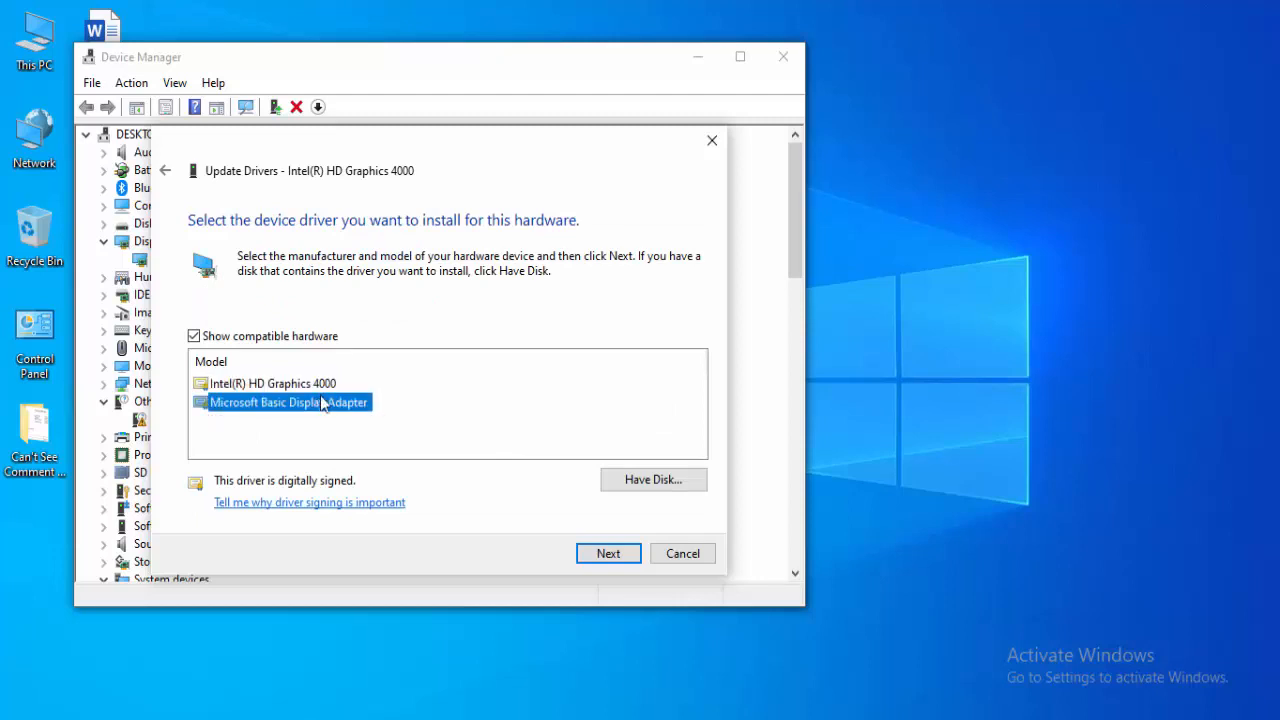
click(608, 552)
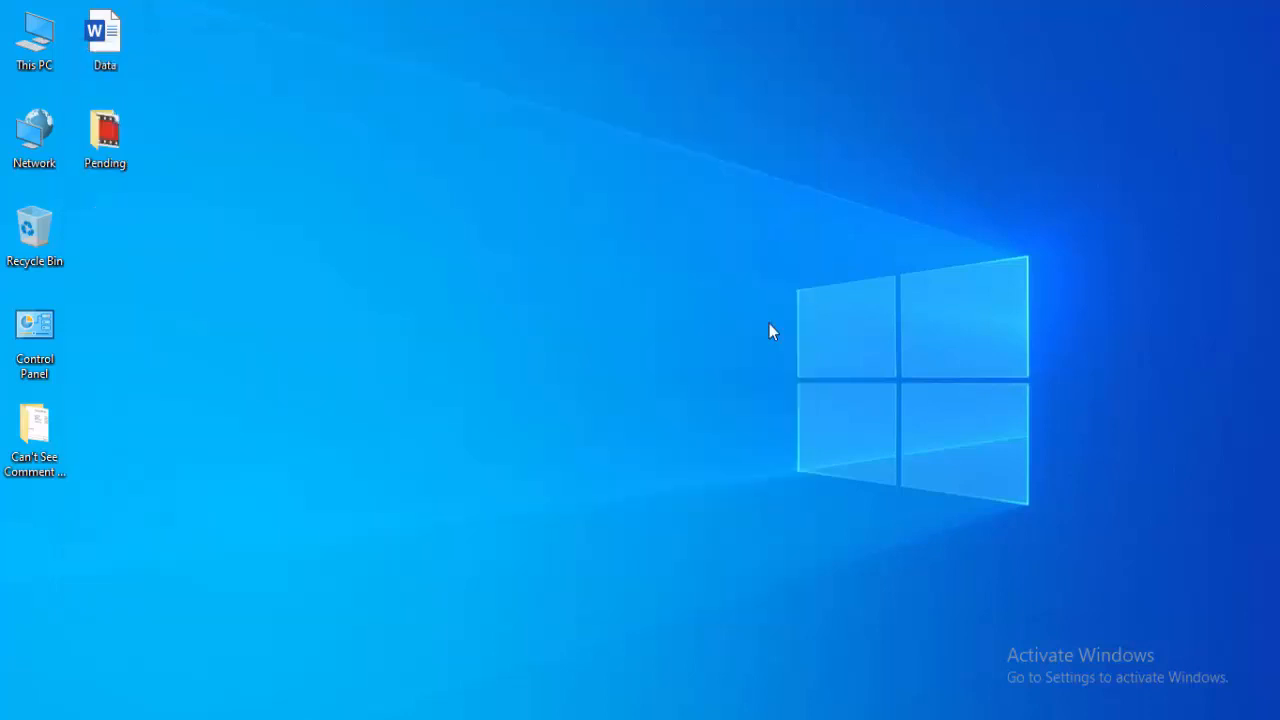
mouse_move(728, 338)
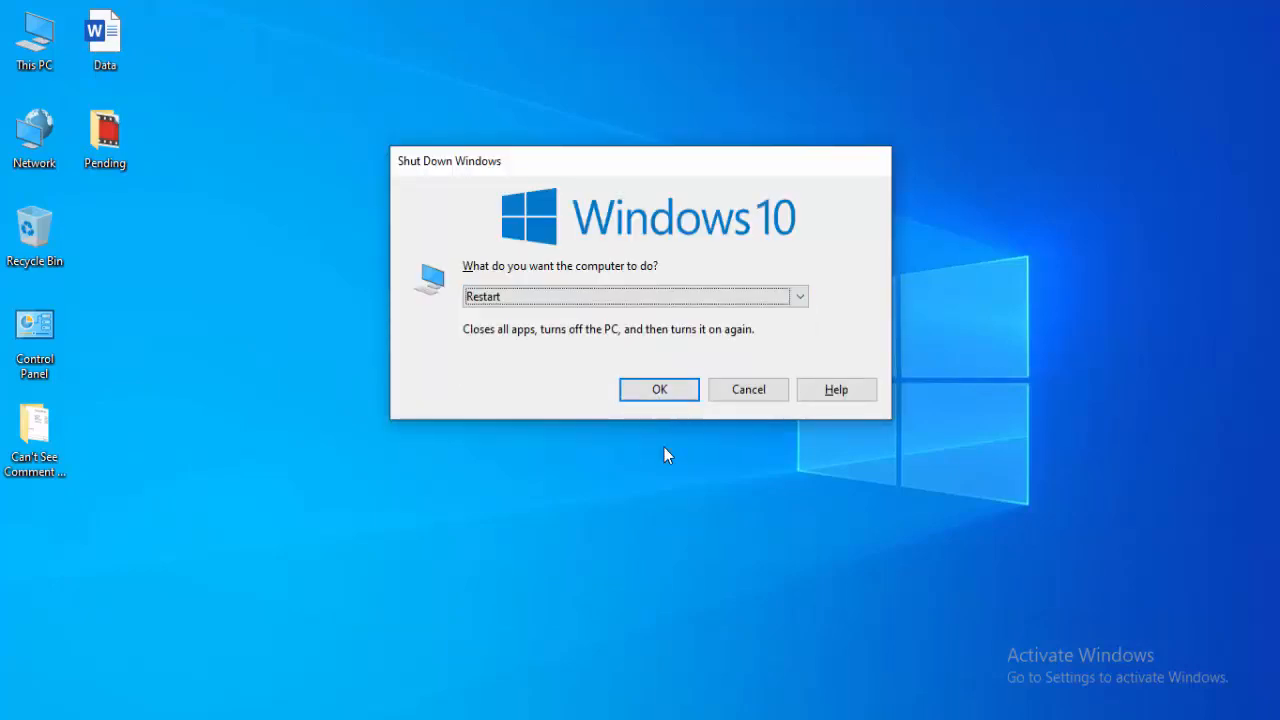
Cancel the Shut Down Windows prompt to stay on the desktop
click(748, 388)
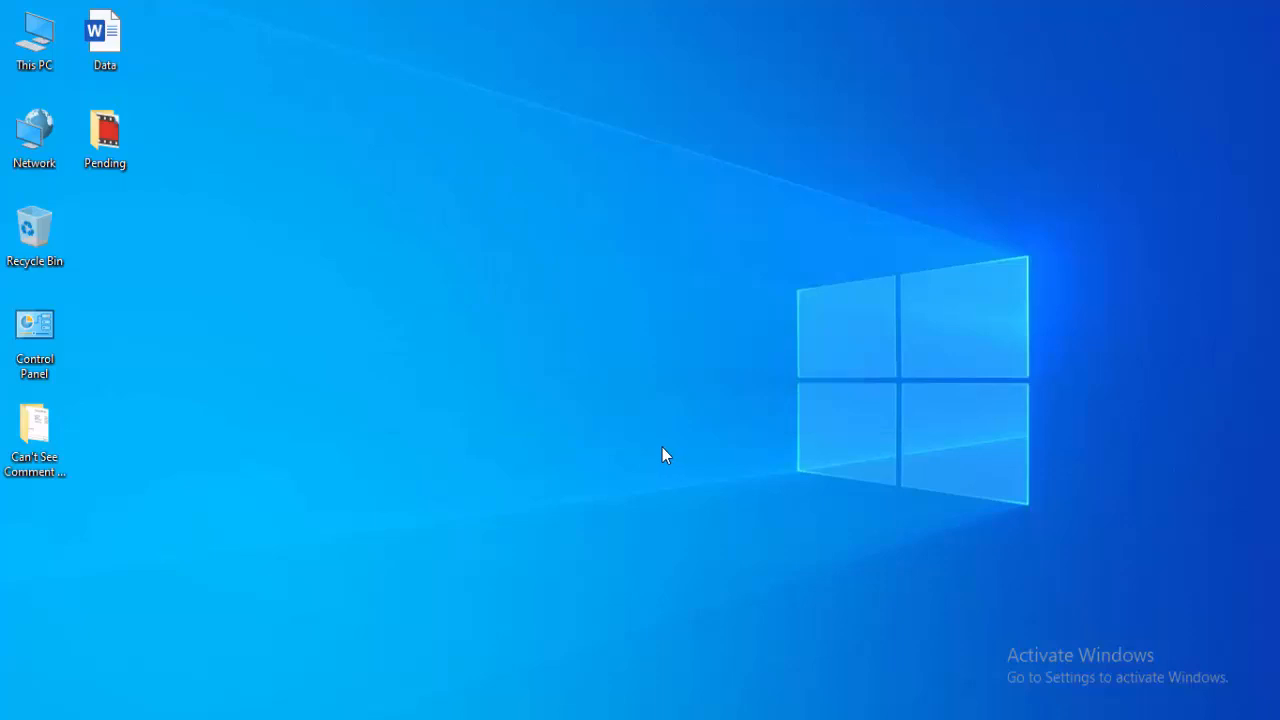
mouse_move(360, 518)
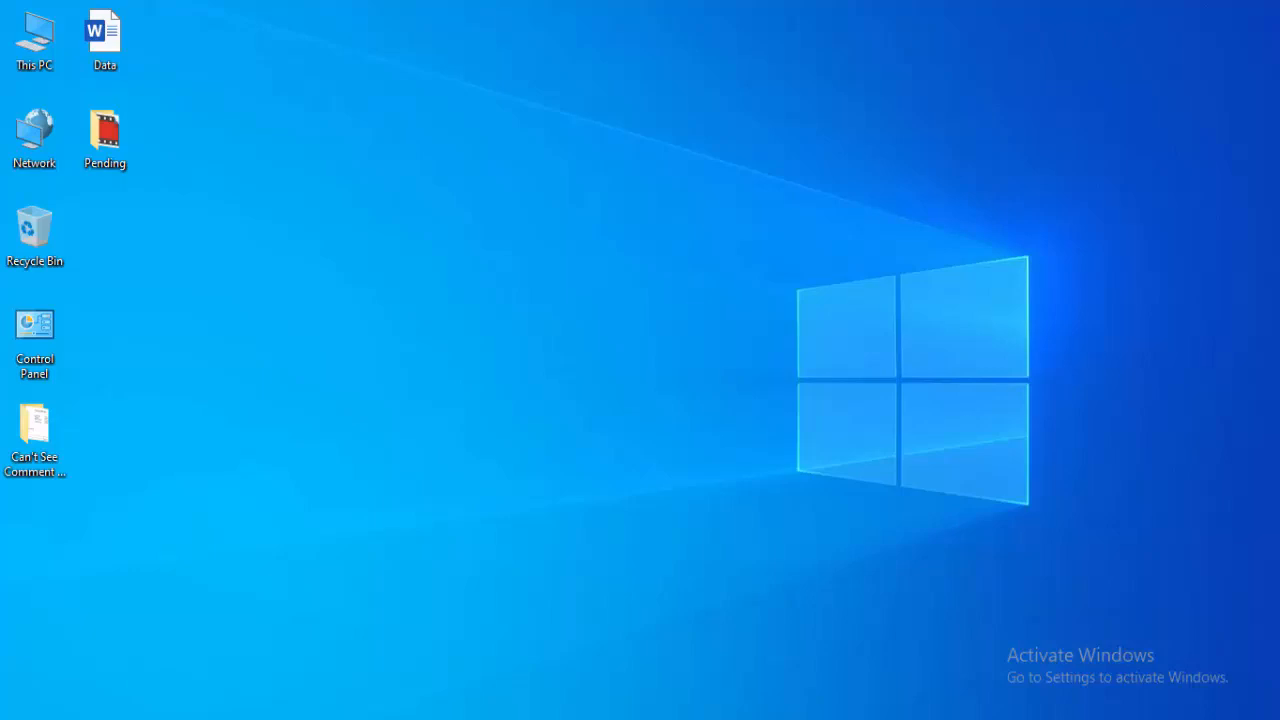
Launch Command Prompt with administrator rights from the Start search results
click(12, 710)
text(comma)
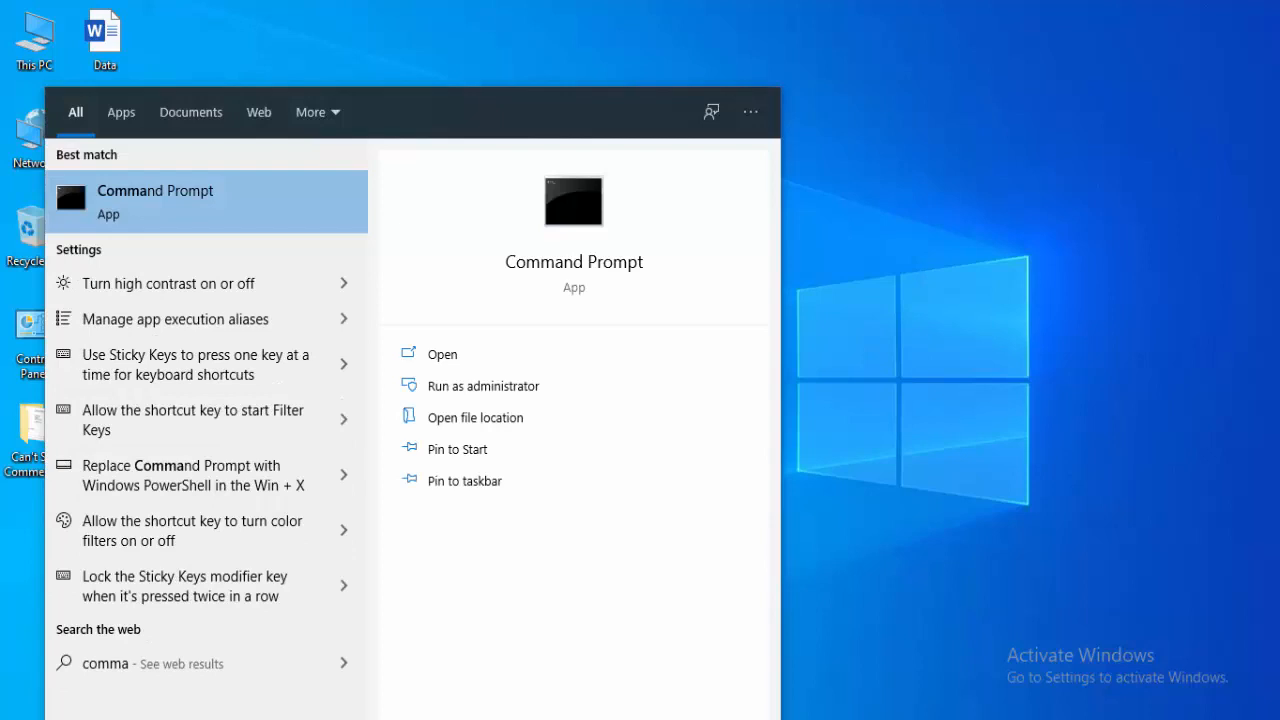
right_click(156, 200)
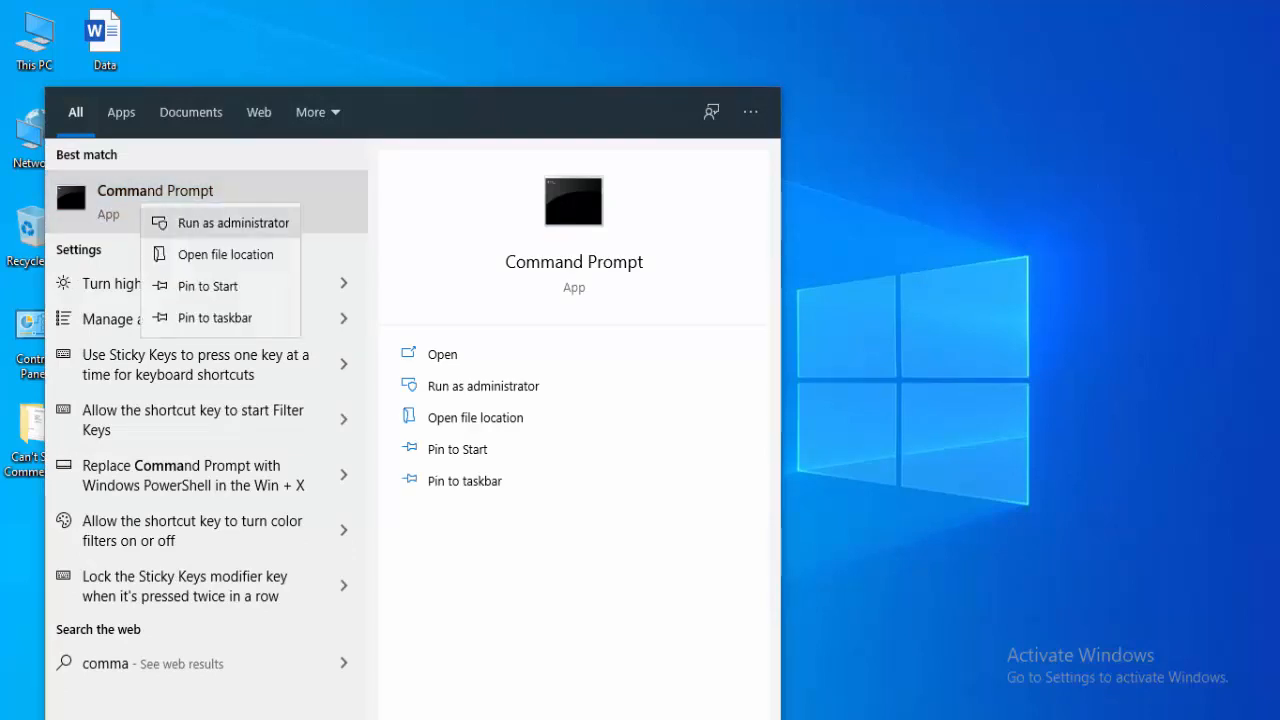
click(232, 222)
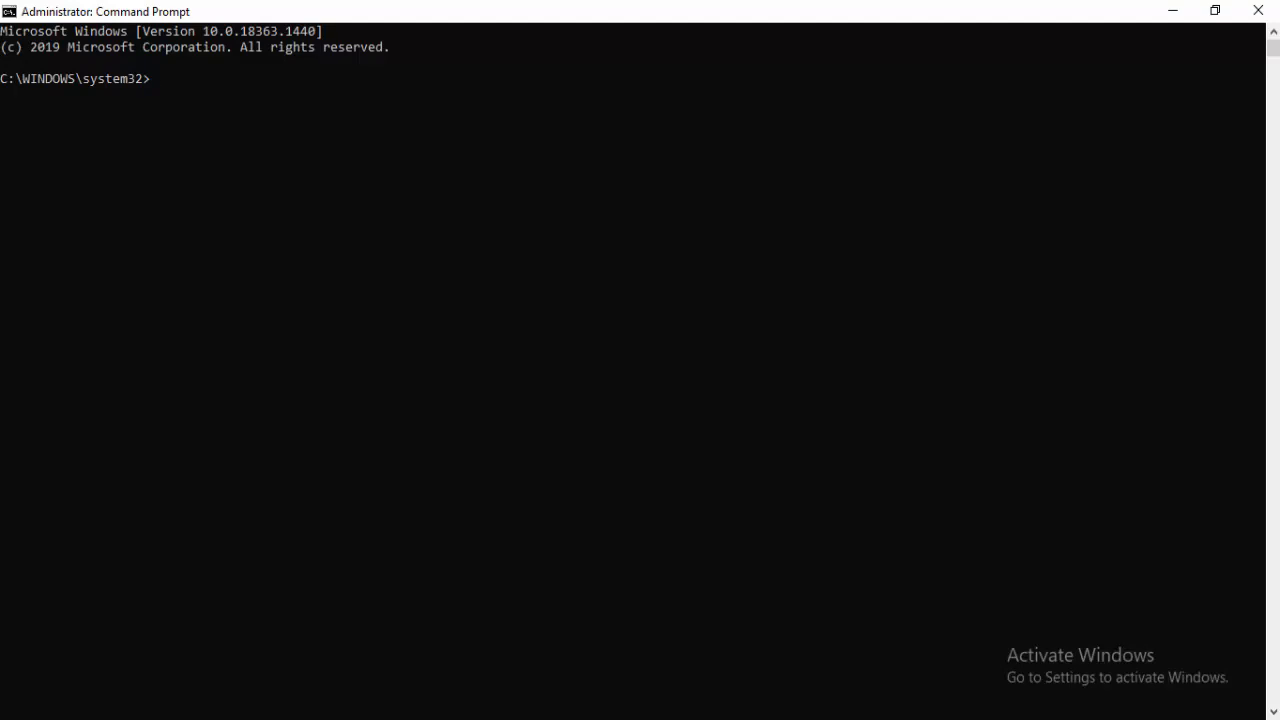
Enter the sfc /scannow system file check at the admin prompt
text(s)
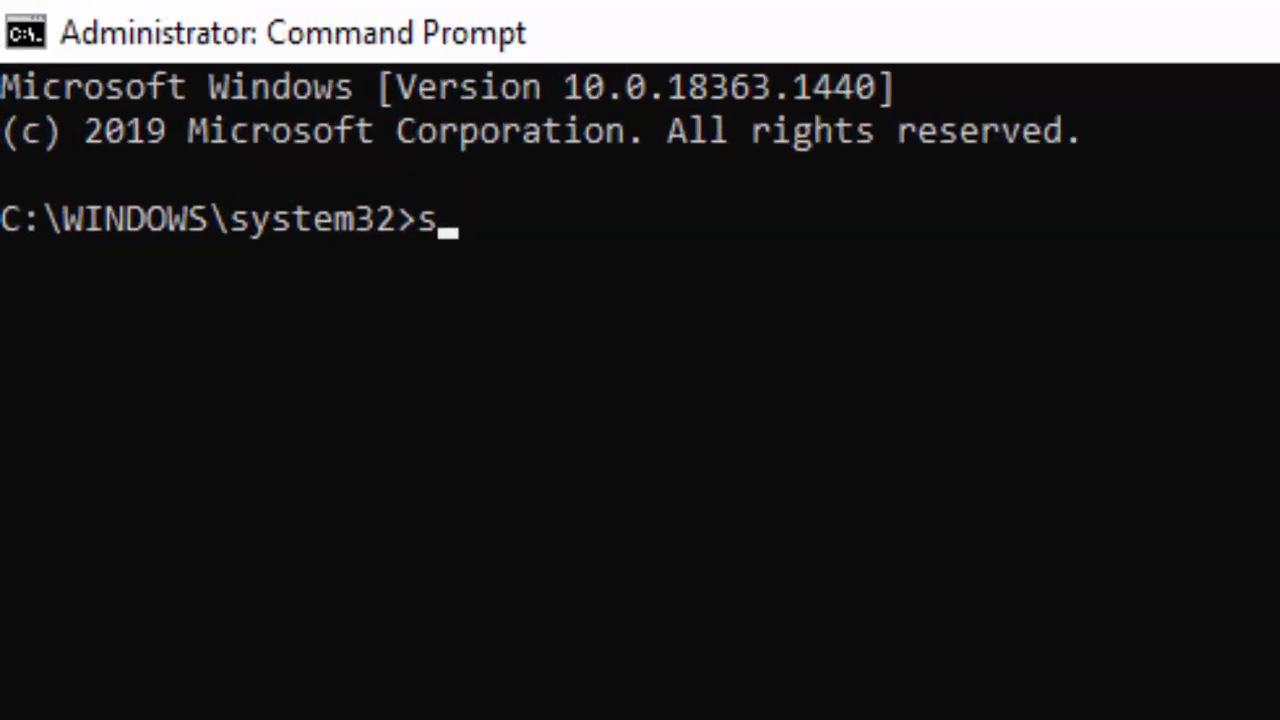
text(fc /sc)
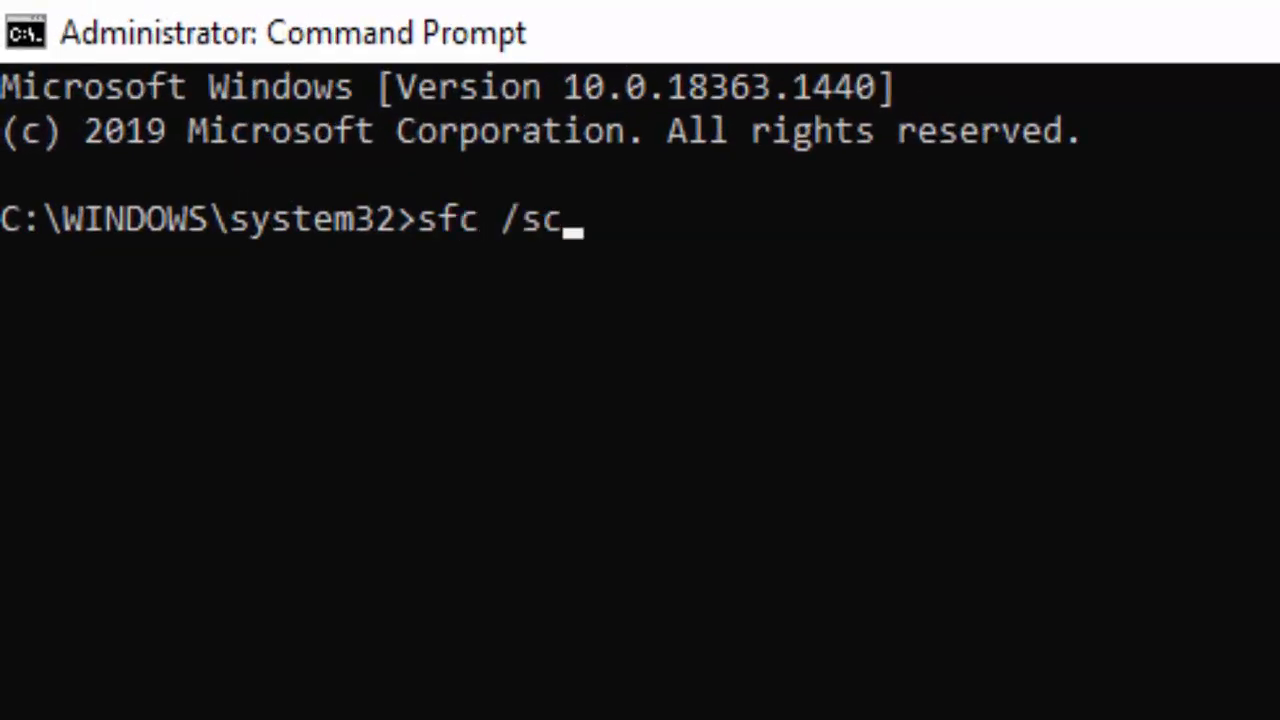
text(annow)
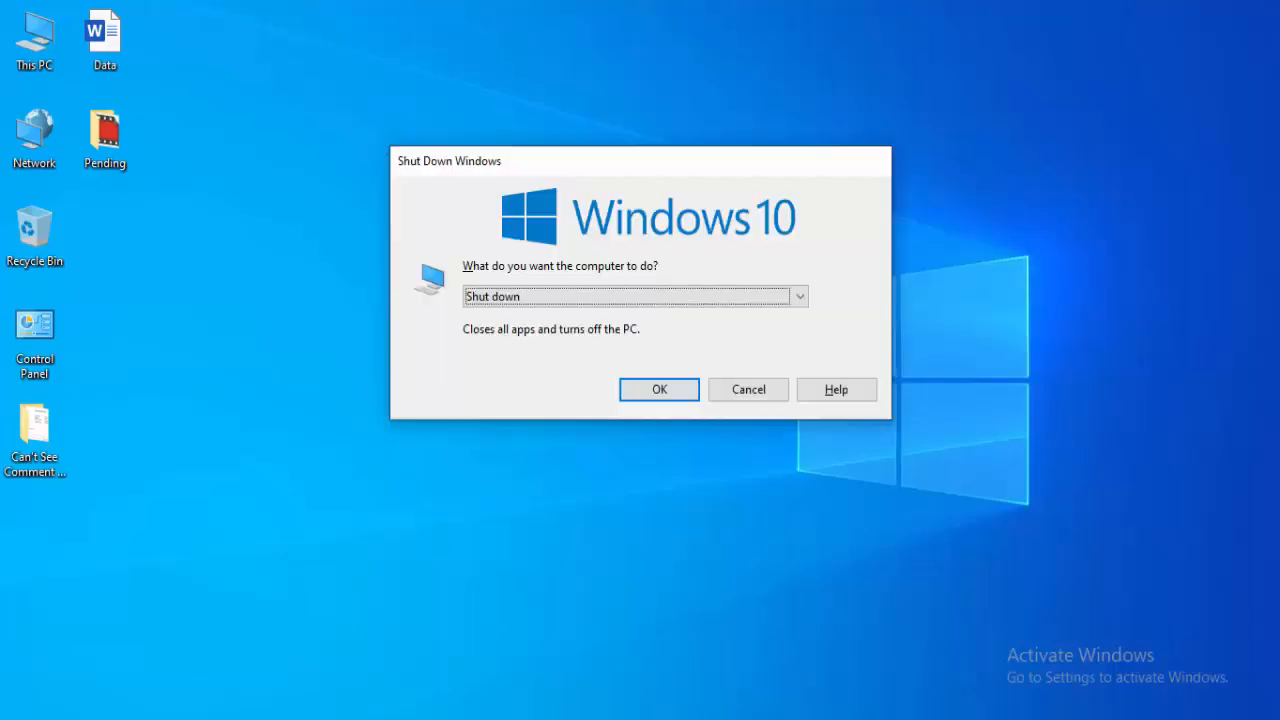
Choose Restart in the Shut Down Windows dialog
click(800, 296)
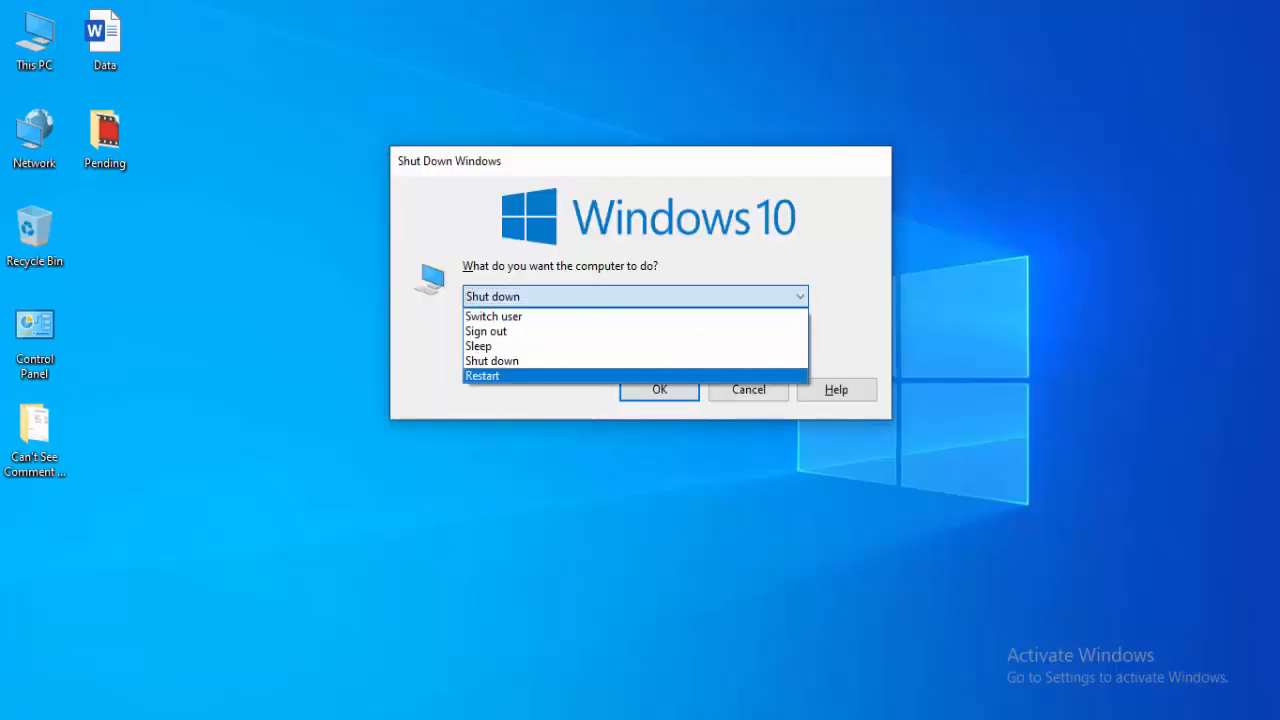
click(482, 376)
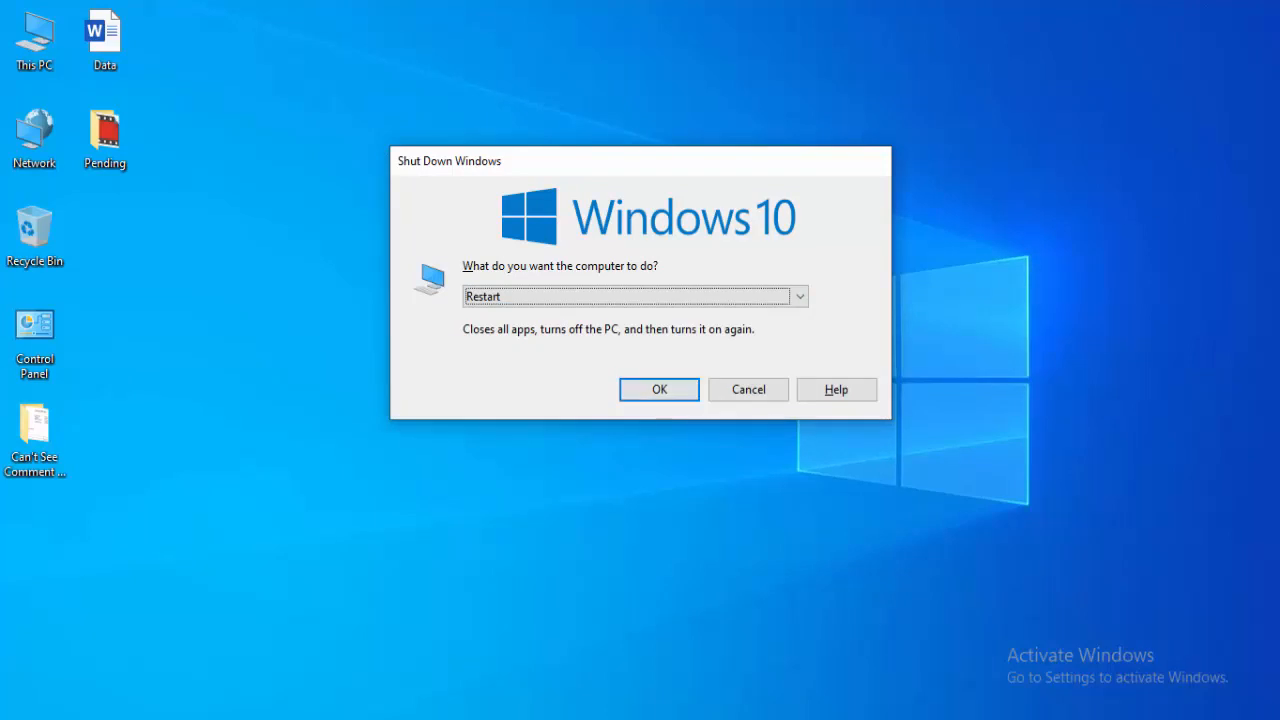